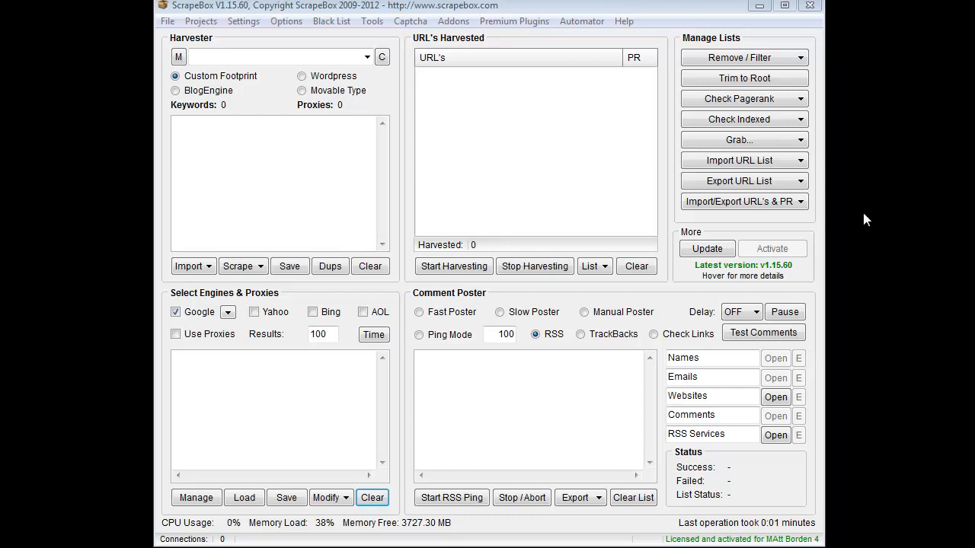
- Launch the Google Image Grabber add-on from the Addons menu
{"action": "left_click", "coordinate": [453, 20]}
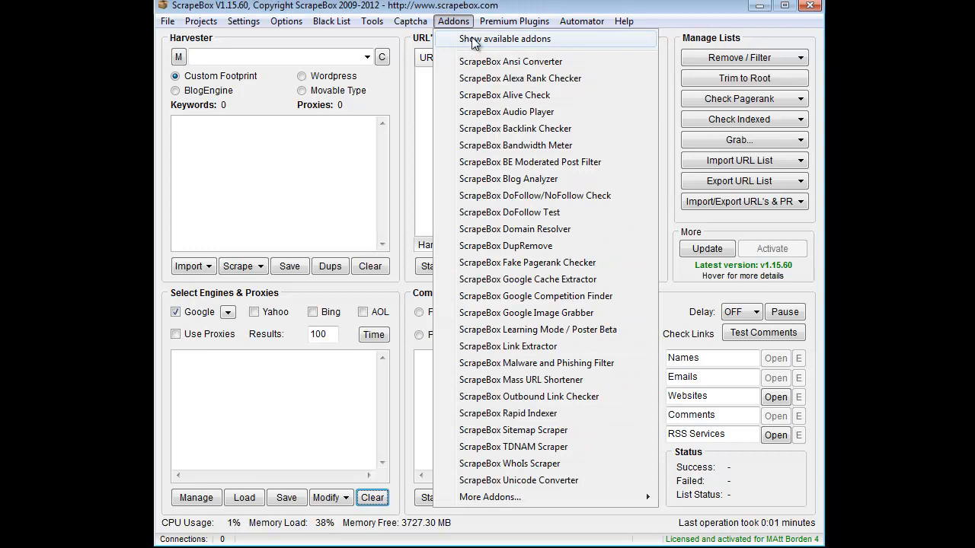
{"action": "left_click", "coordinate": [487, 296]}
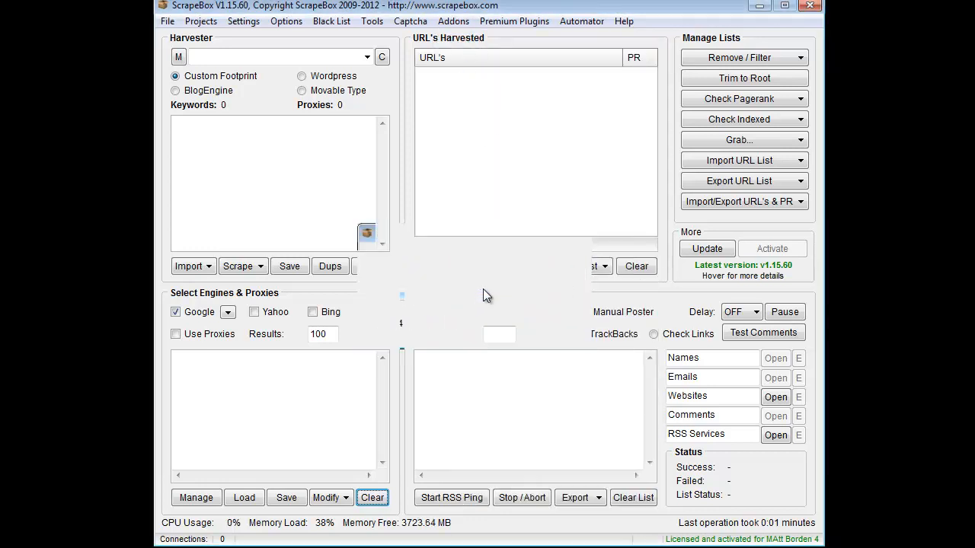
{"action": "left_click", "coordinate": [453, 20]}
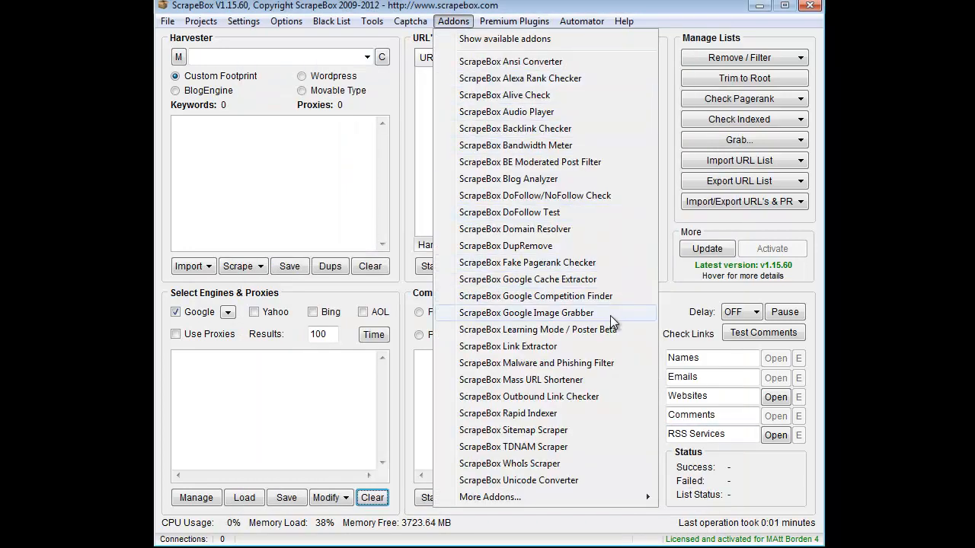
{"action": "left_click", "coordinate": [526, 313]}
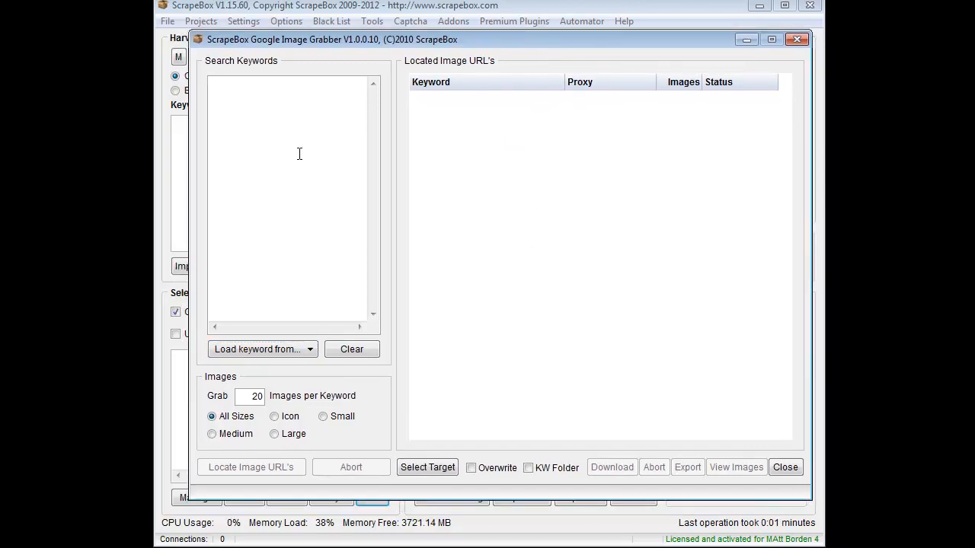
- Enter 'tree' as the search keyword, leaving the grab count at 20 images
{"action": "left_click", "coordinate": [298, 84]}
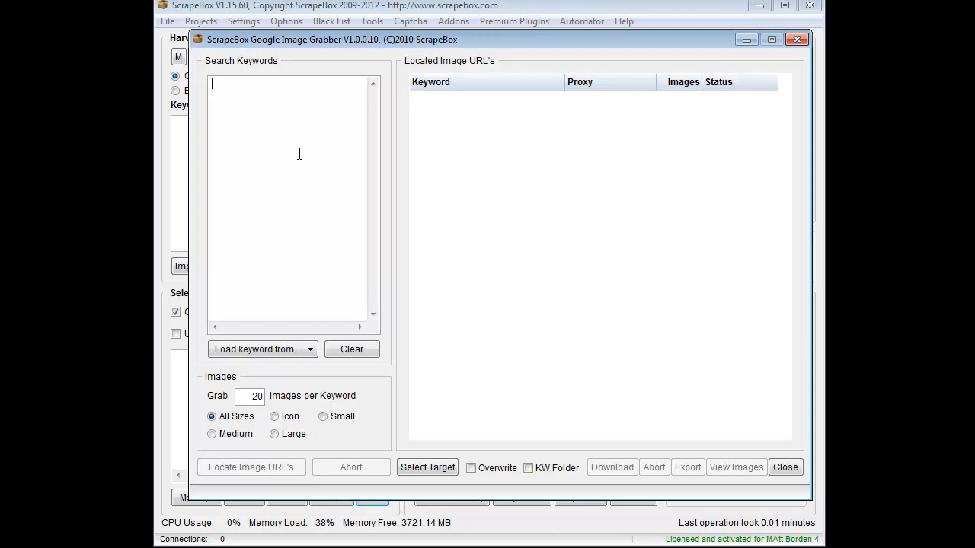
{"action": "type", "text": "tree"}
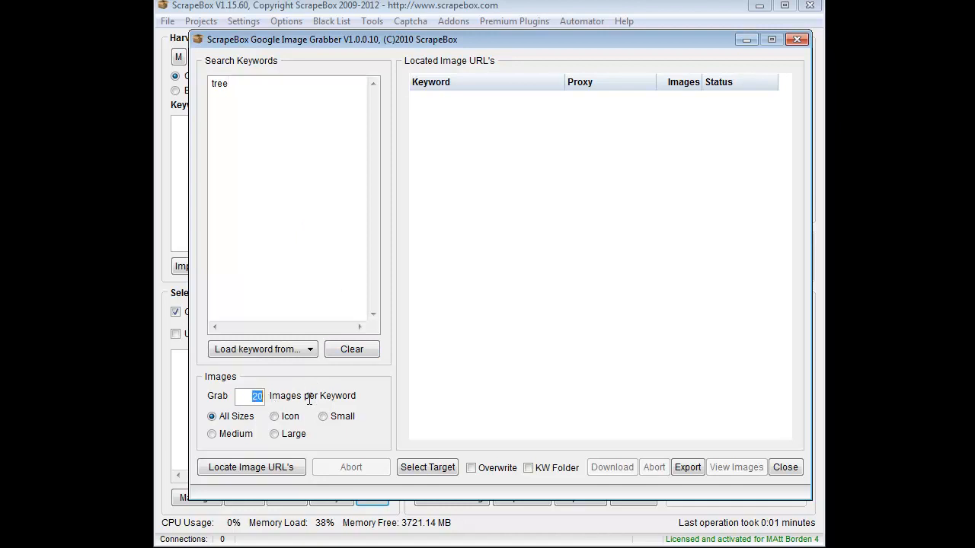
{"action": "mouse_move", "coordinate": [320, 402]}
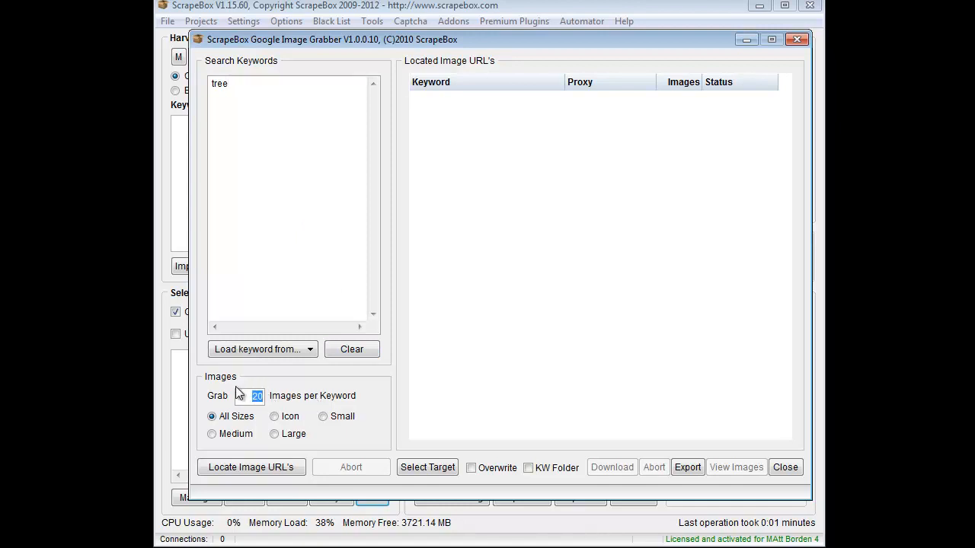
{"action": "mouse_move", "coordinate": [252, 373]}
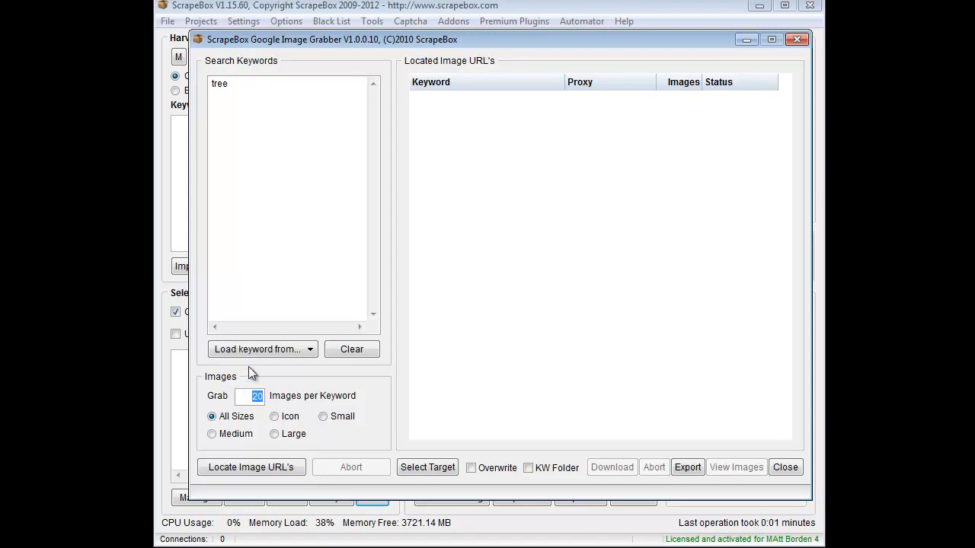
{"action": "mouse_move", "coordinate": [360, 403]}
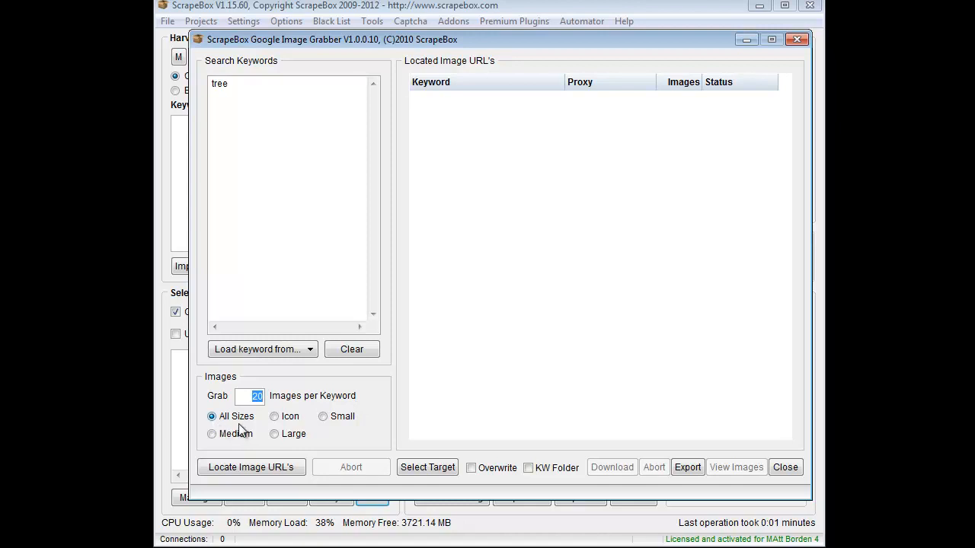
{"action": "mouse_move", "coordinate": [297, 451]}
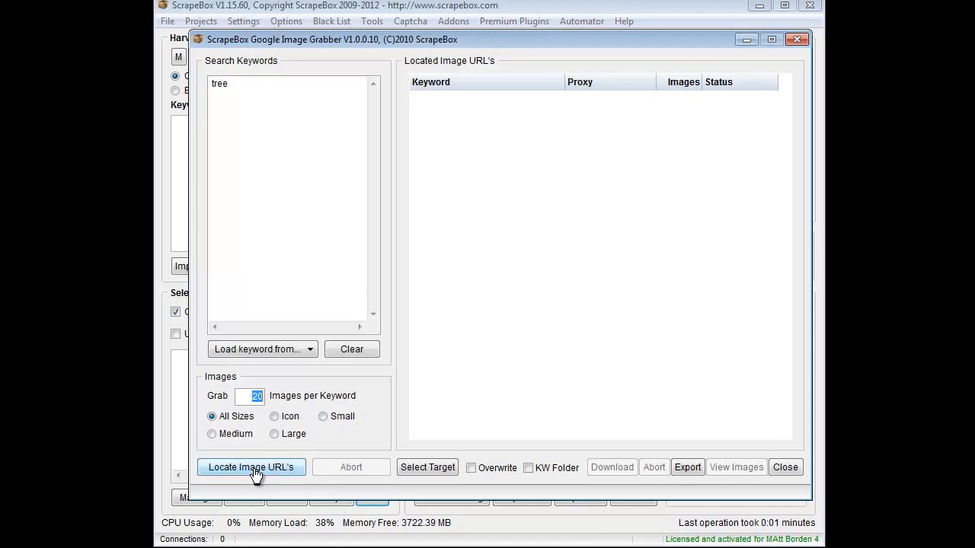
- Locate 20 image URLs for 'tree' and start choosing a save folder
{"action": "left_click", "coordinate": [251, 467]}
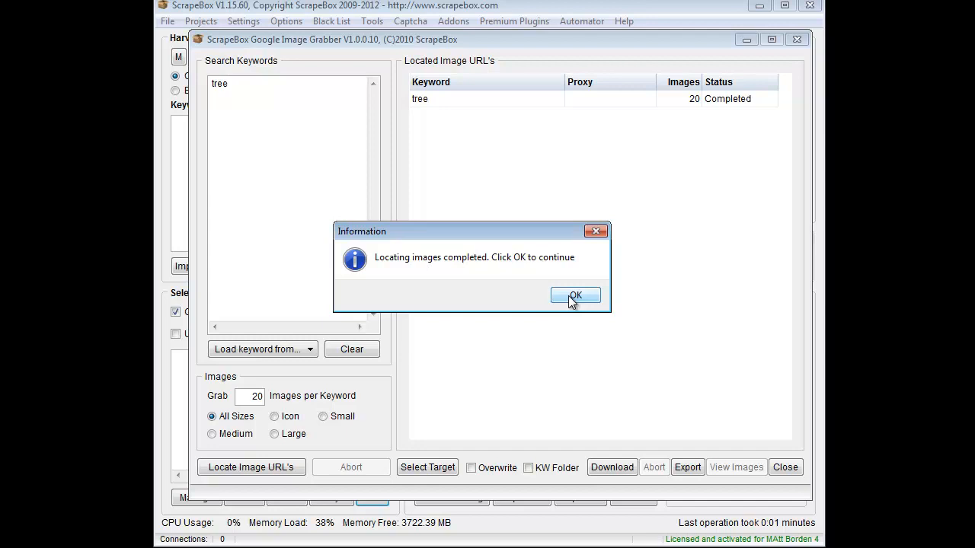
{"action": "left_click", "coordinate": [575, 296]}
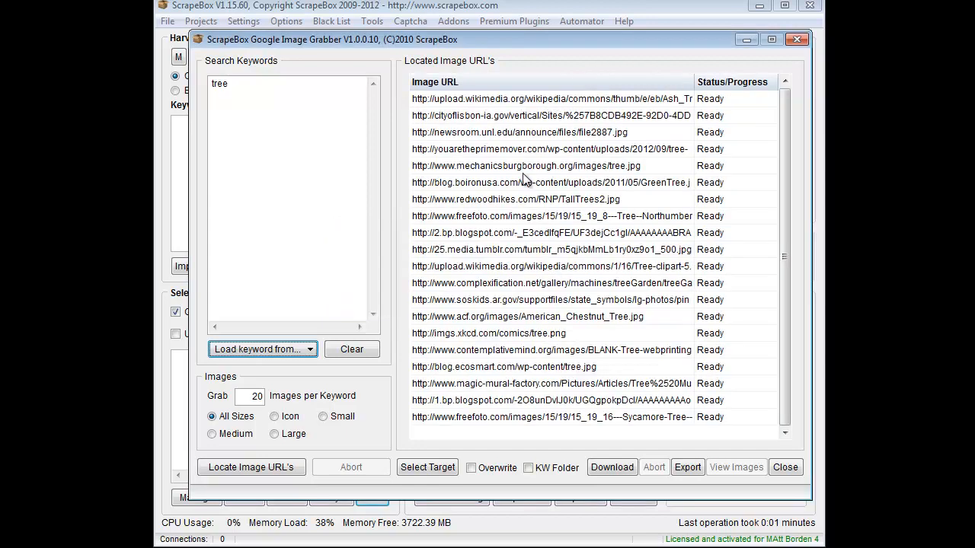
{"action": "mouse_move", "coordinate": [470, 330]}
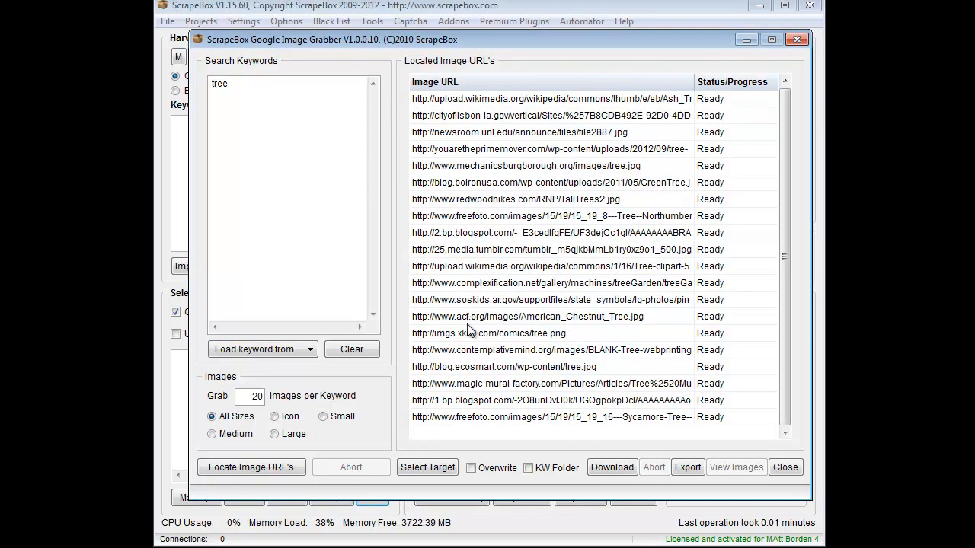
{"action": "left_click", "coordinate": [427, 466]}
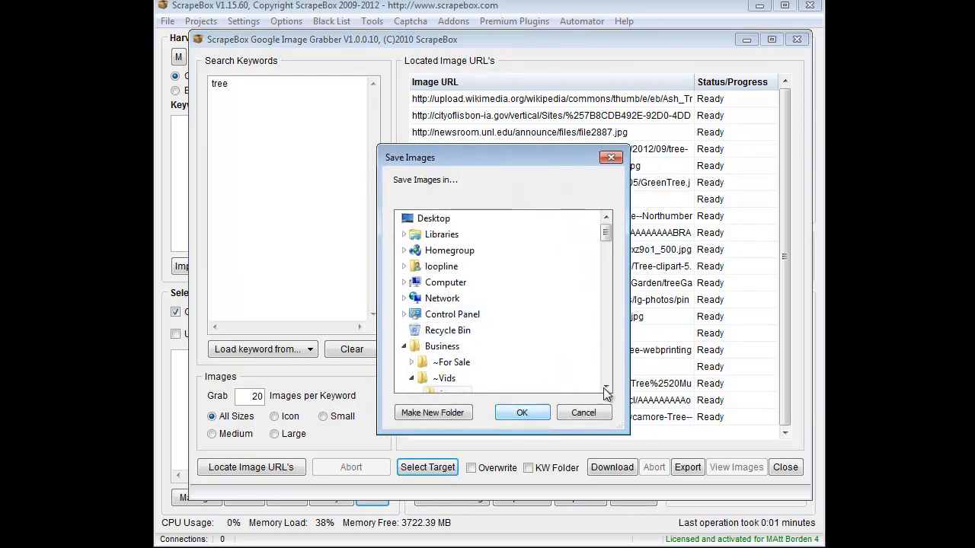
- Confirm the destination folder and download the 20 located tree images
{"action": "left_click", "coordinate": [583, 412]}
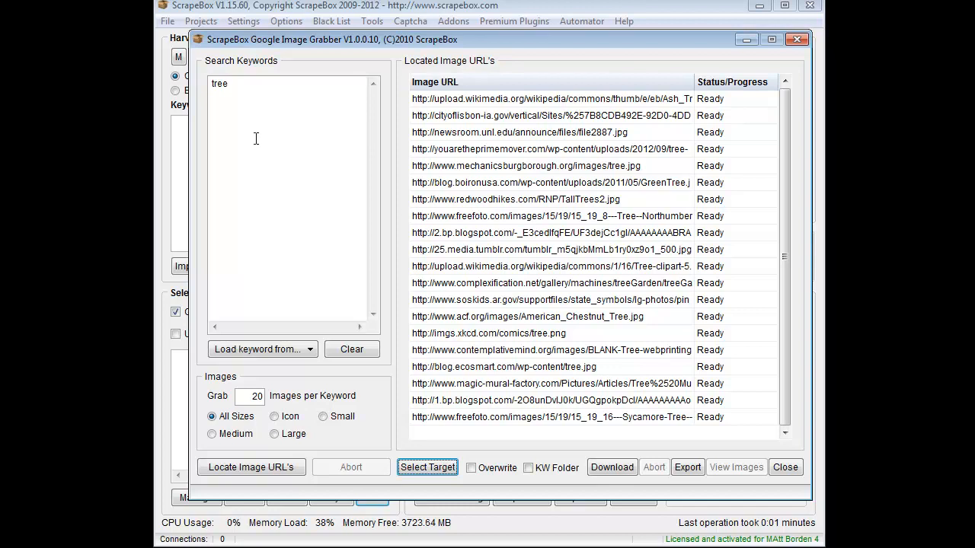
{"action": "mouse_move", "coordinate": [635, 457]}
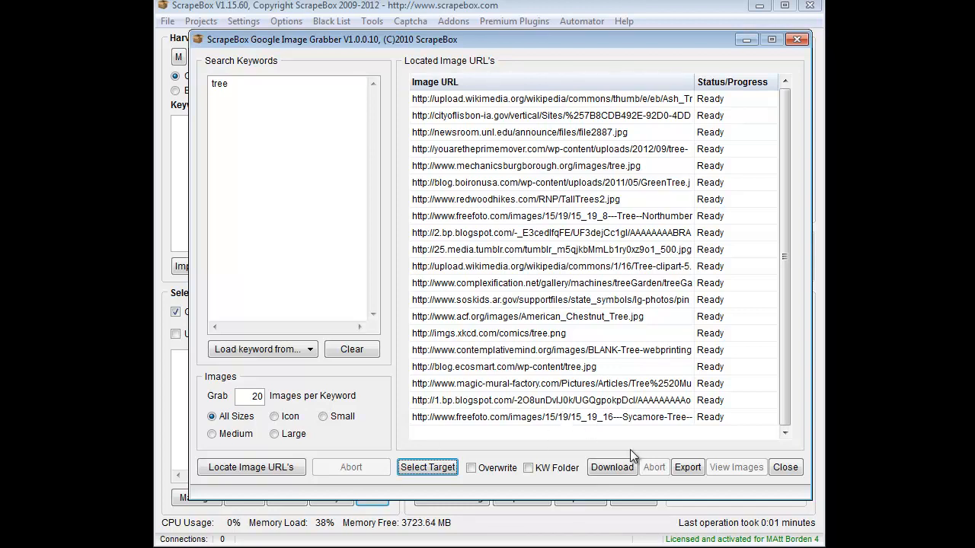
{"action": "left_click", "coordinate": [612, 467]}
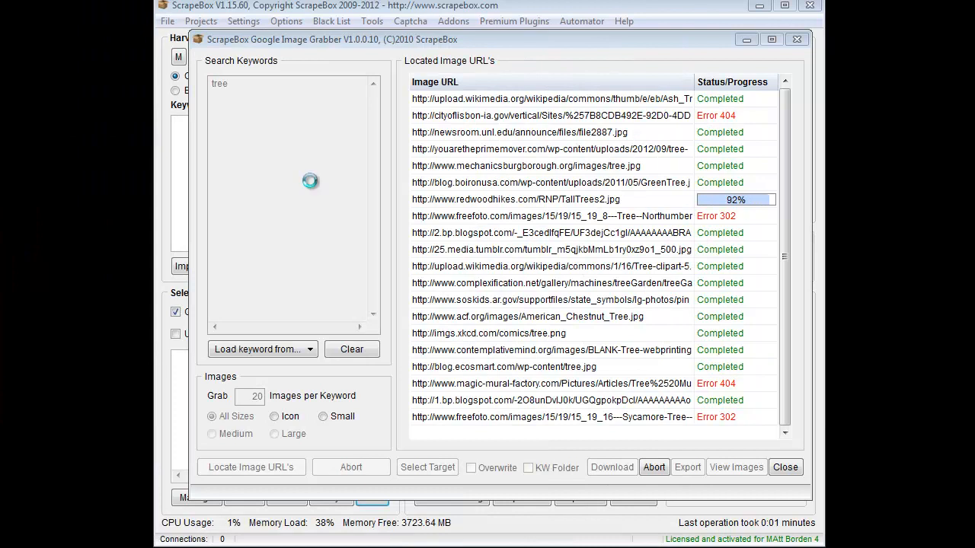
- Export the located image URL list once downloading finishes
{"action": "left_click", "coordinate": [687, 467]}
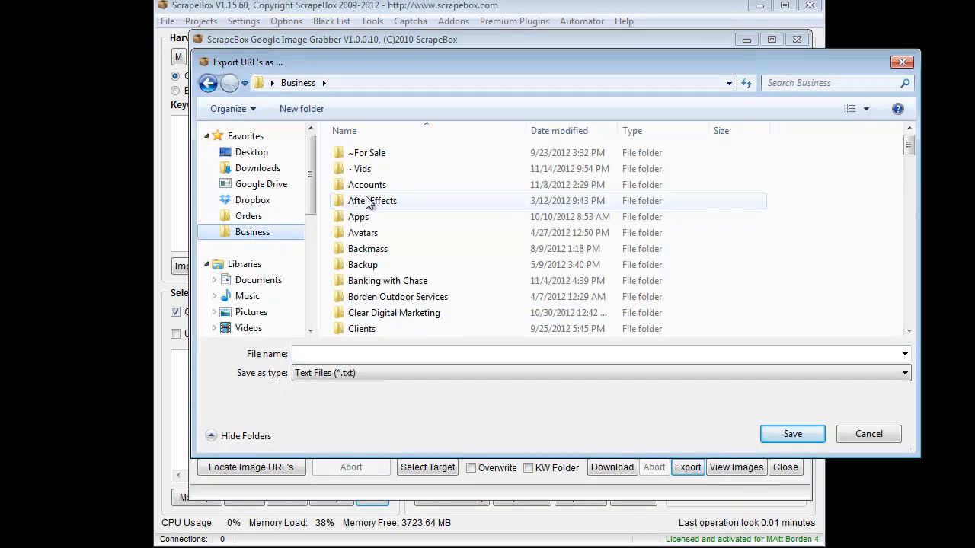
- Save the URL list as a text file named 't' in the ~Vids folder
{"action": "type", "text": "t"}
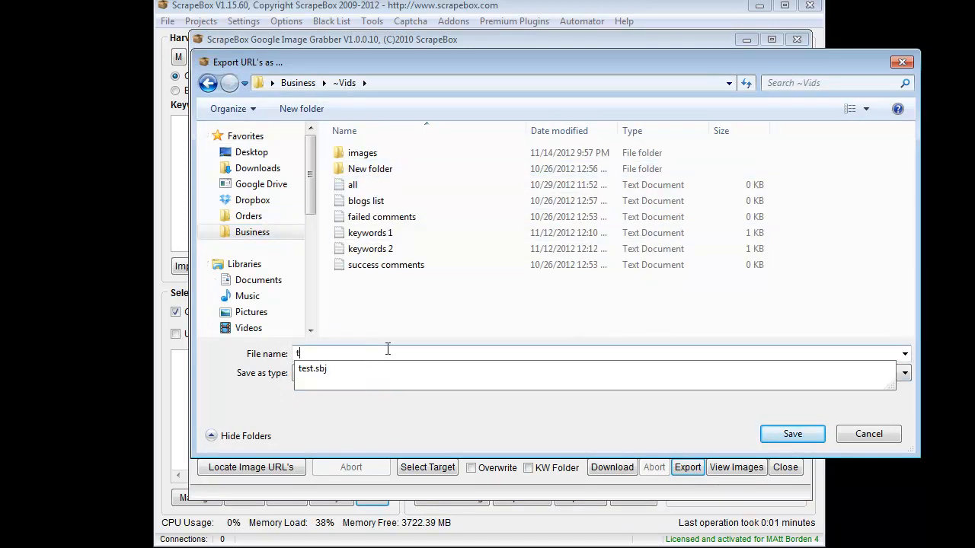
{"action": "left_click", "coordinate": [792, 433]}
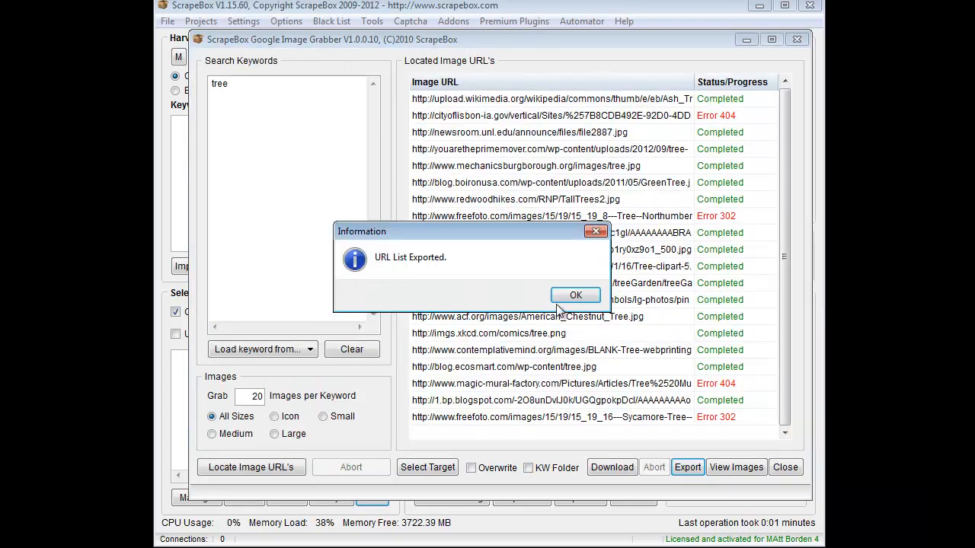
{"action": "left_click", "coordinate": [575, 295]}
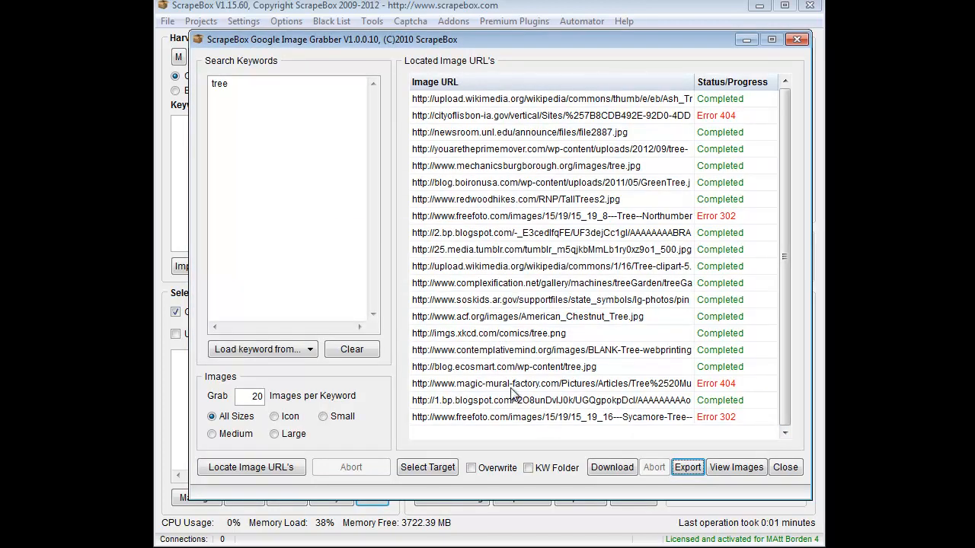
{"action": "mouse_move", "coordinate": [510, 373]}
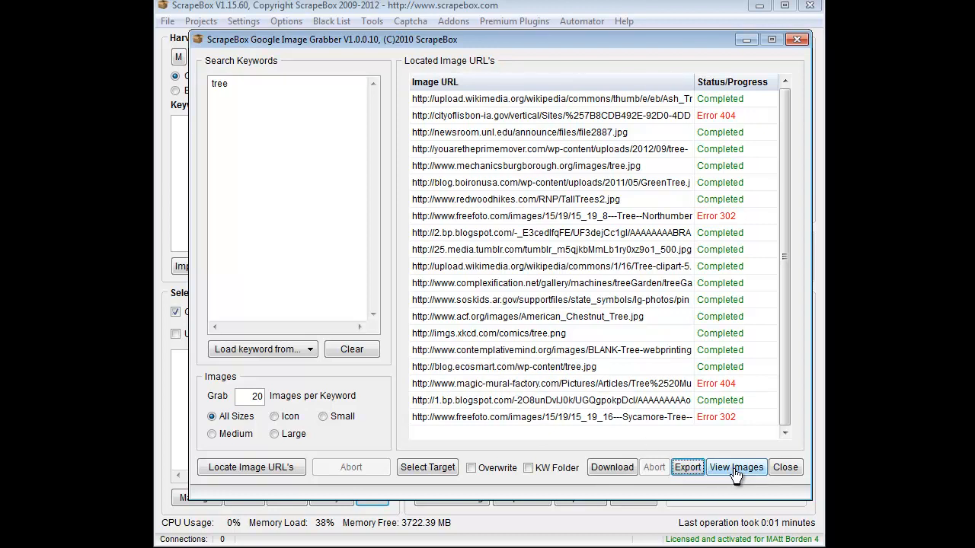
- View the downloaded tree thumbnails and open the 348x617 image full-size in the viewer
{"action": "left_click", "coordinate": [736, 467]}
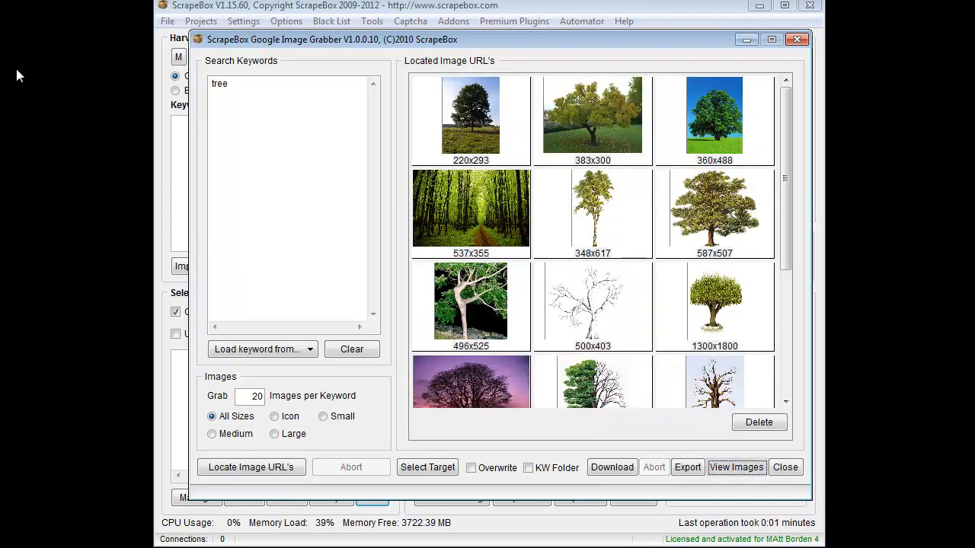
{"action": "mouse_move", "coordinate": [688, 305]}
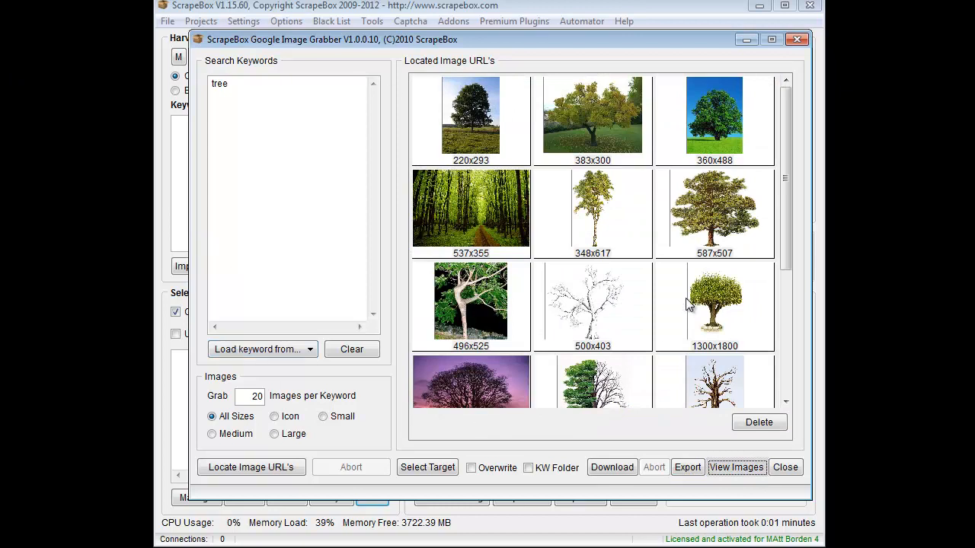
{"action": "scroll", "scroll_direction": "down", "scroll_amount": 3}
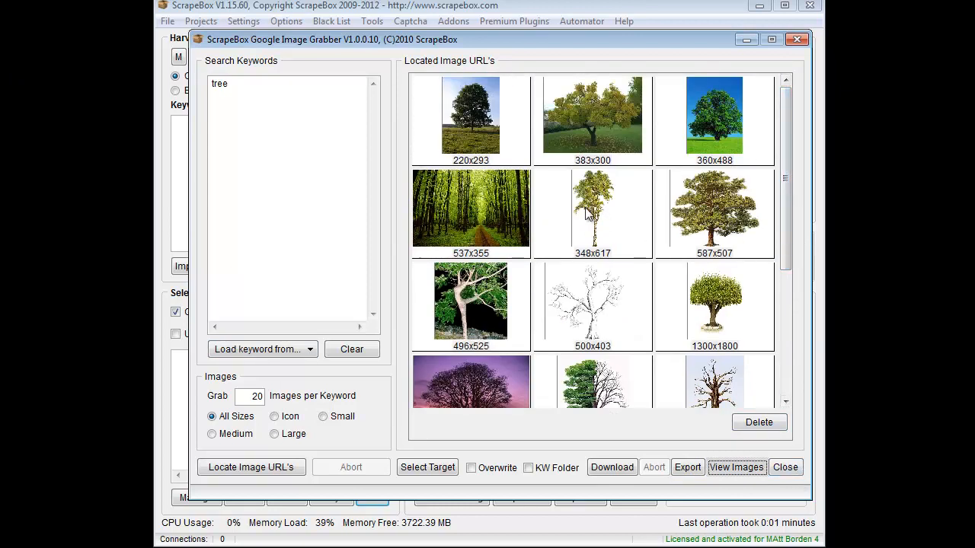
{"action": "left_click", "coordinate": [592, 212]}
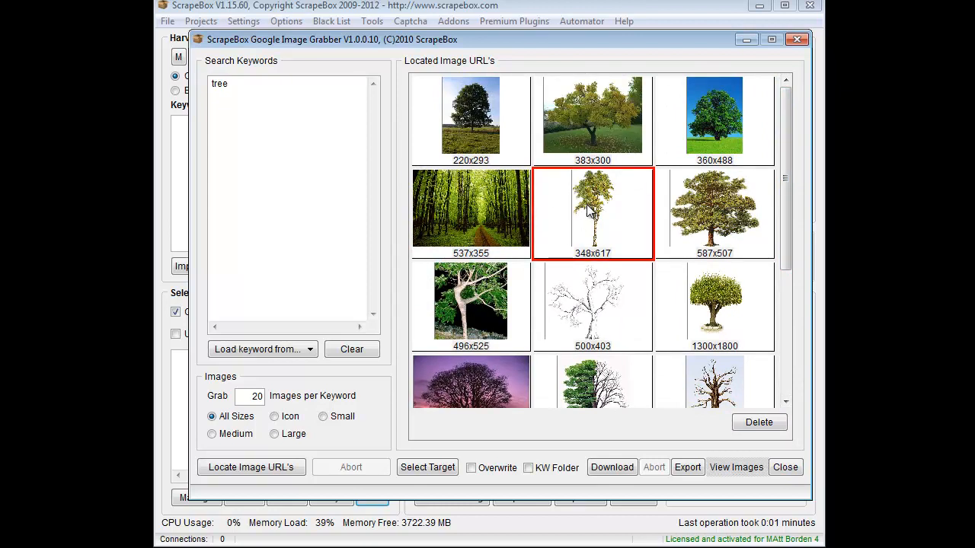
{"action": "left_click", "coordinate": [714, 214]}
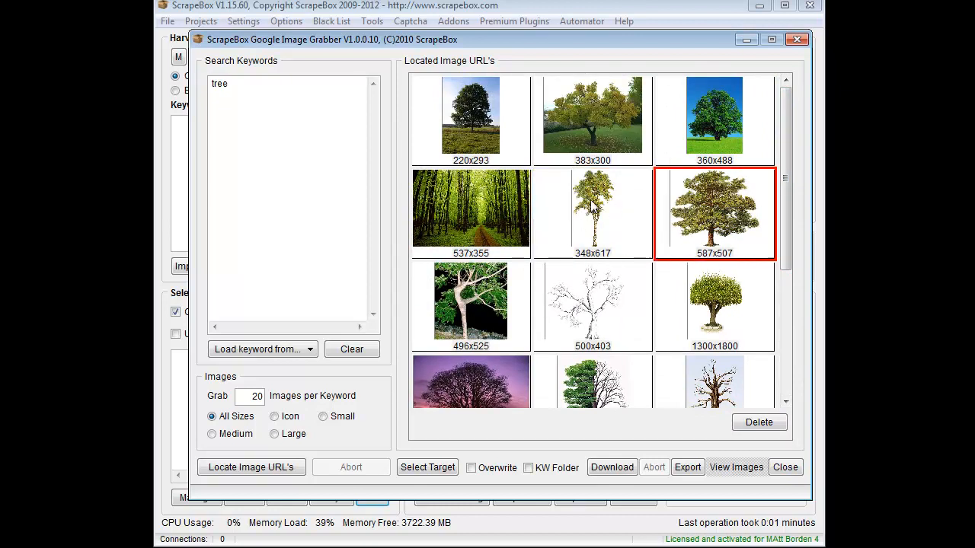
{"action": "double_click", "coordinate": [593, 212]}
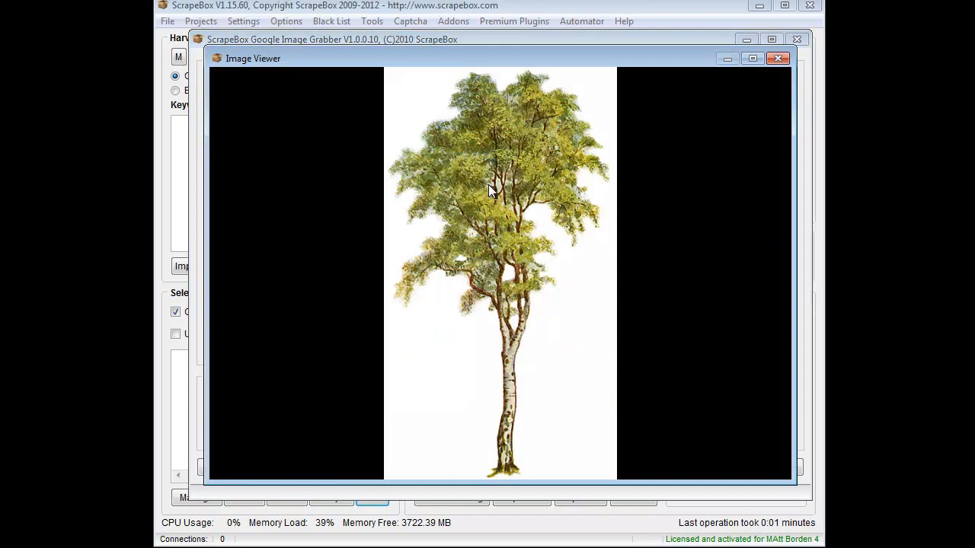
{"action": "left_click", "coordinate": [777, 58]}
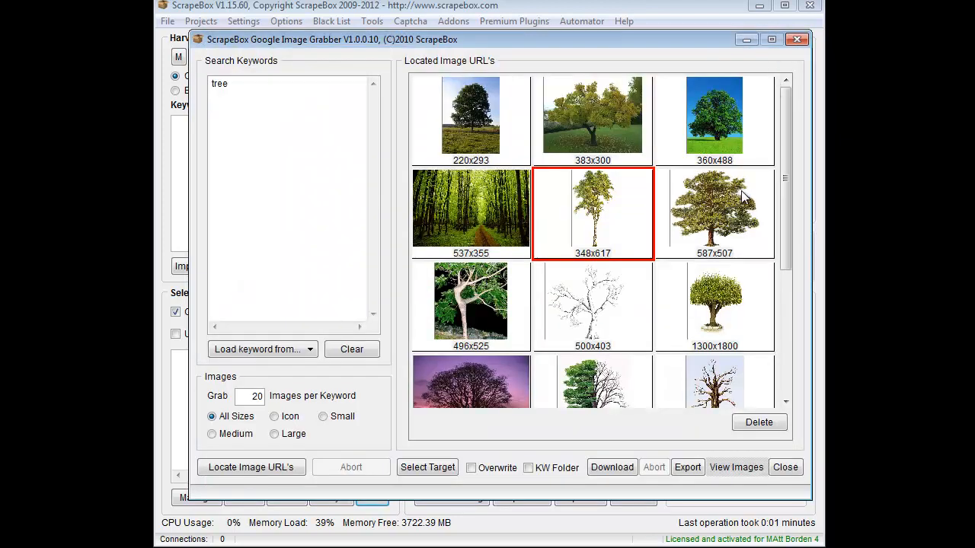
{"action": "left_click", "coordinate": [714, 213]}
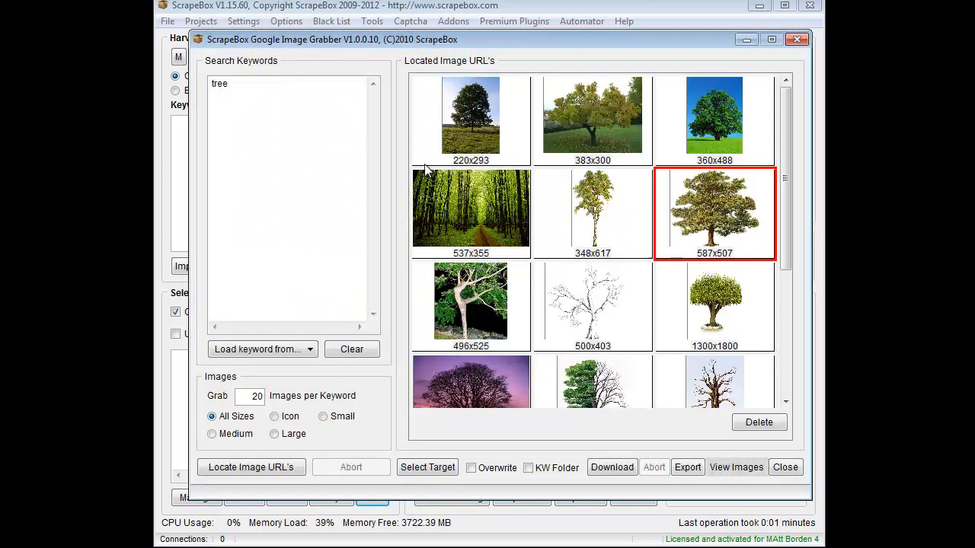
{"action": "mouse_move", "coordinate": [426, 174]}
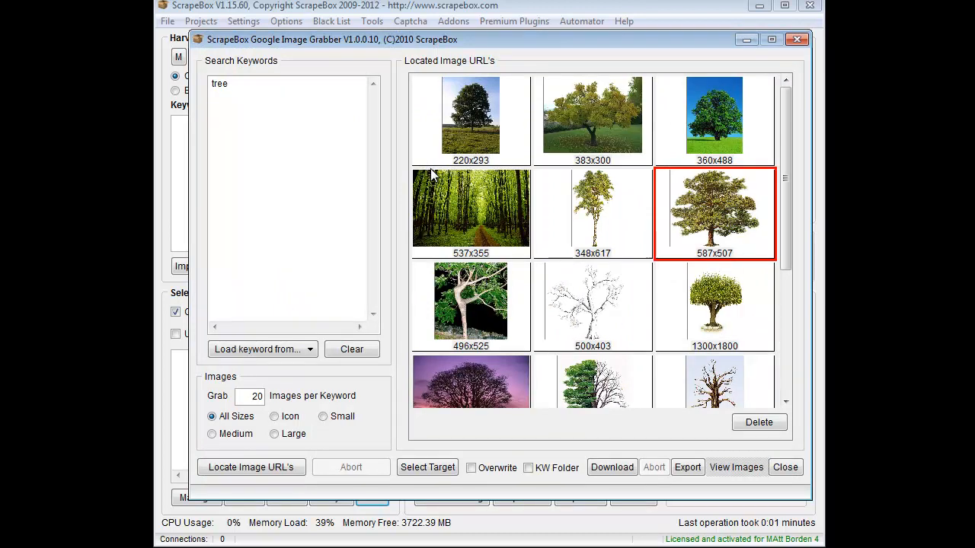